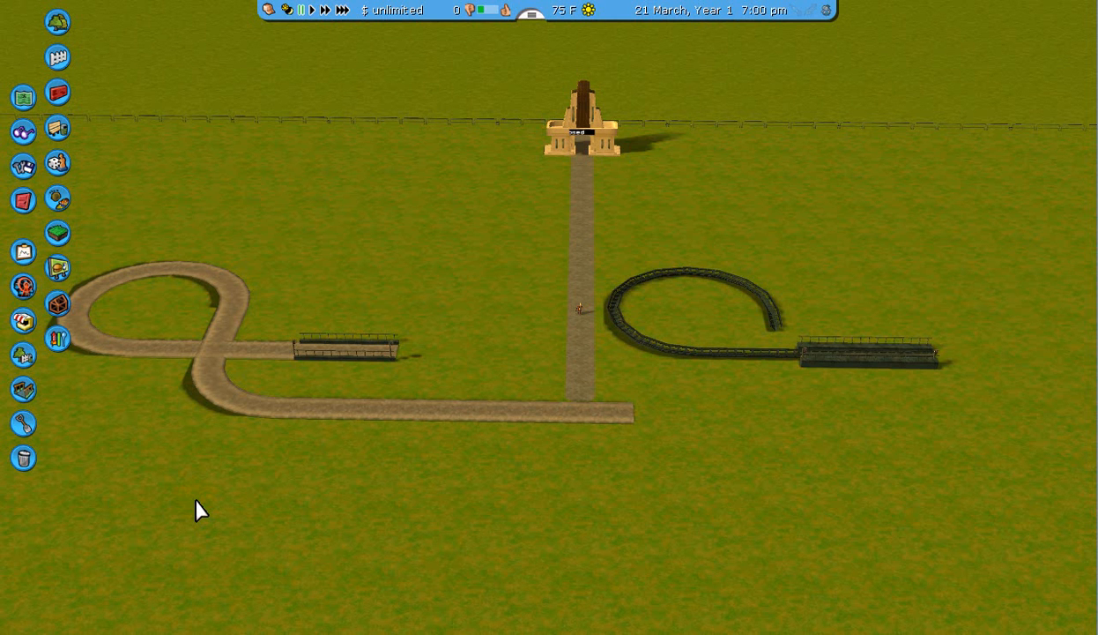
mouse_move(231, 203)
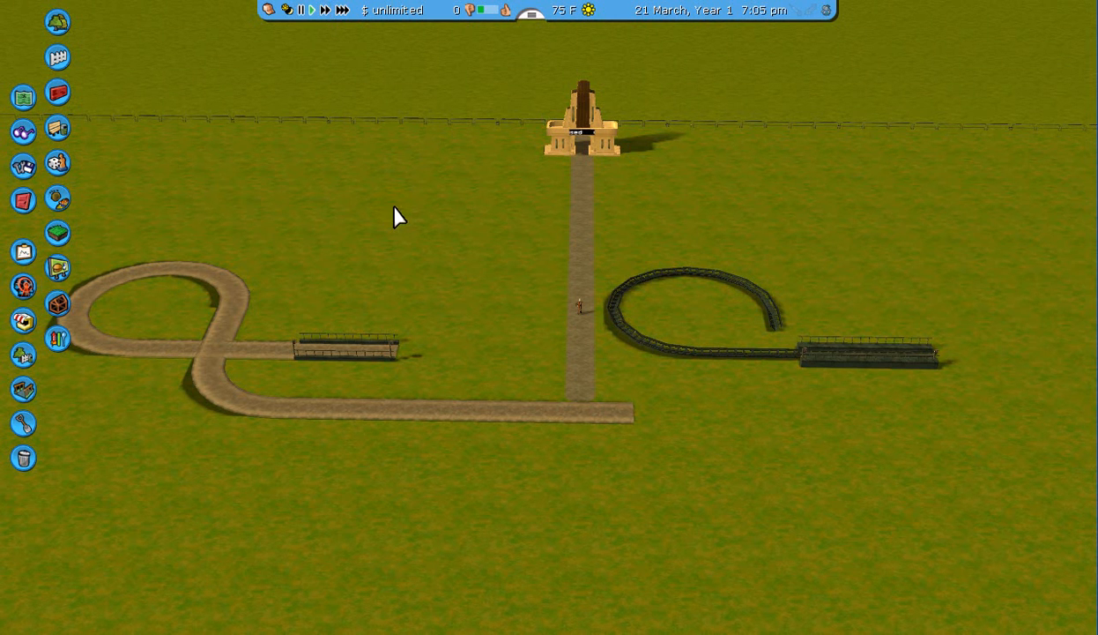
mouse_move(304, 286)
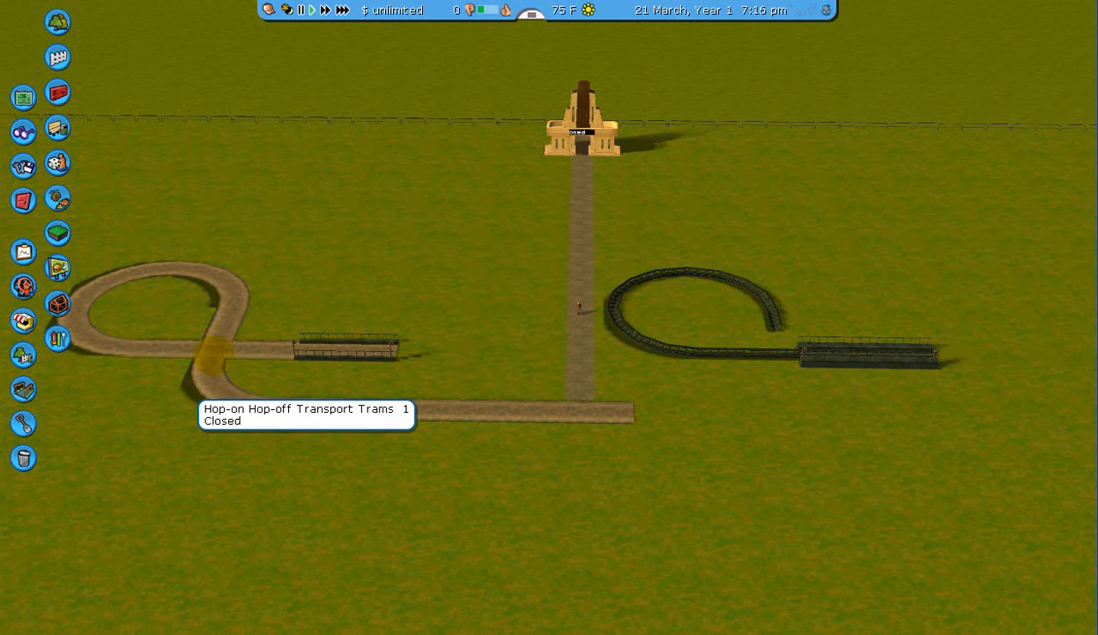
mouse_move(220, 443)
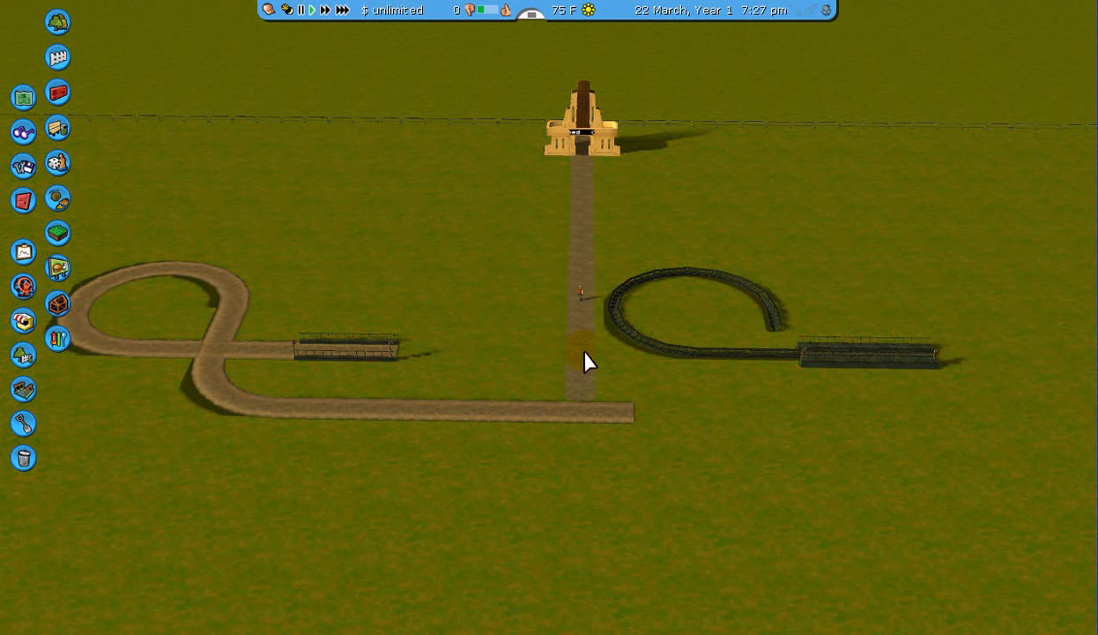
mouse_move(603, 451)
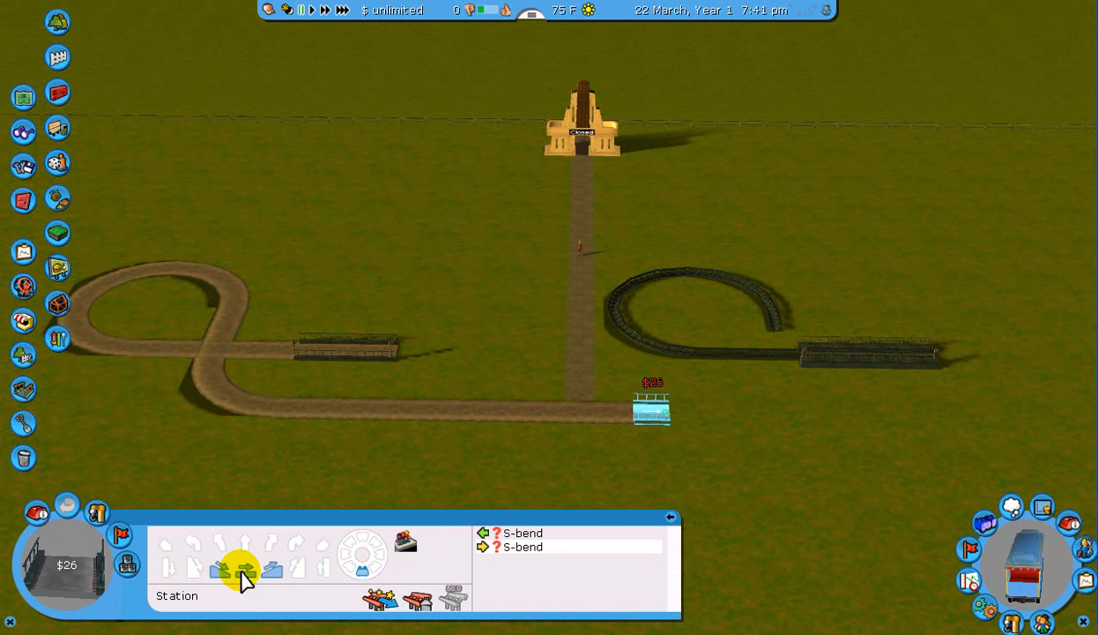
Step: Extend the tram track with a medium curve toward the coaster until a piece is refused as unplaceable
click(165, 543)
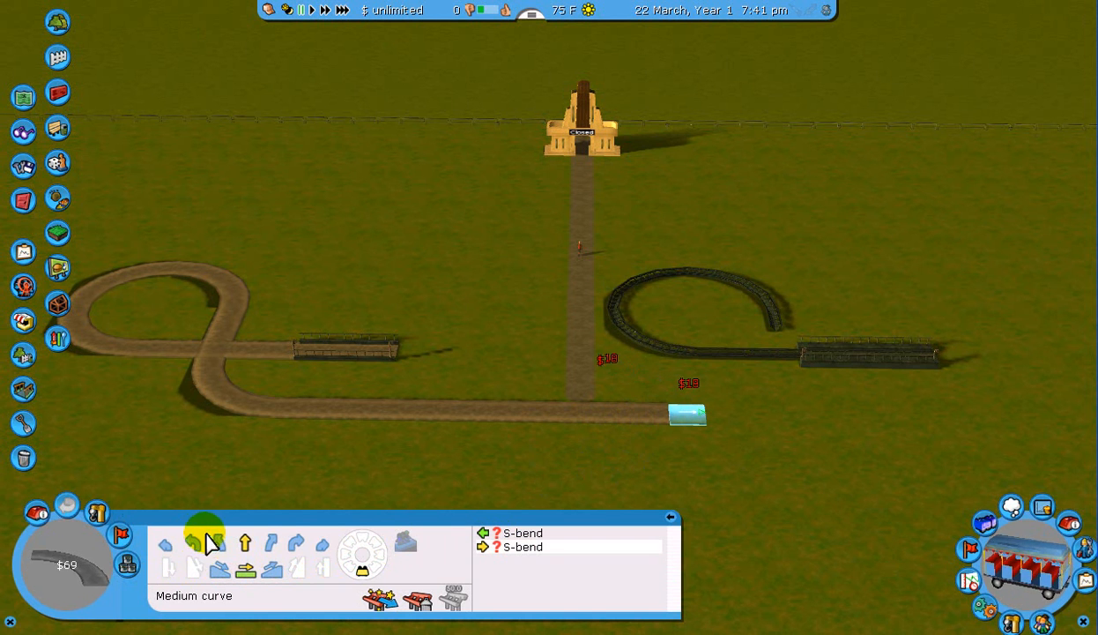
click(194, 543)
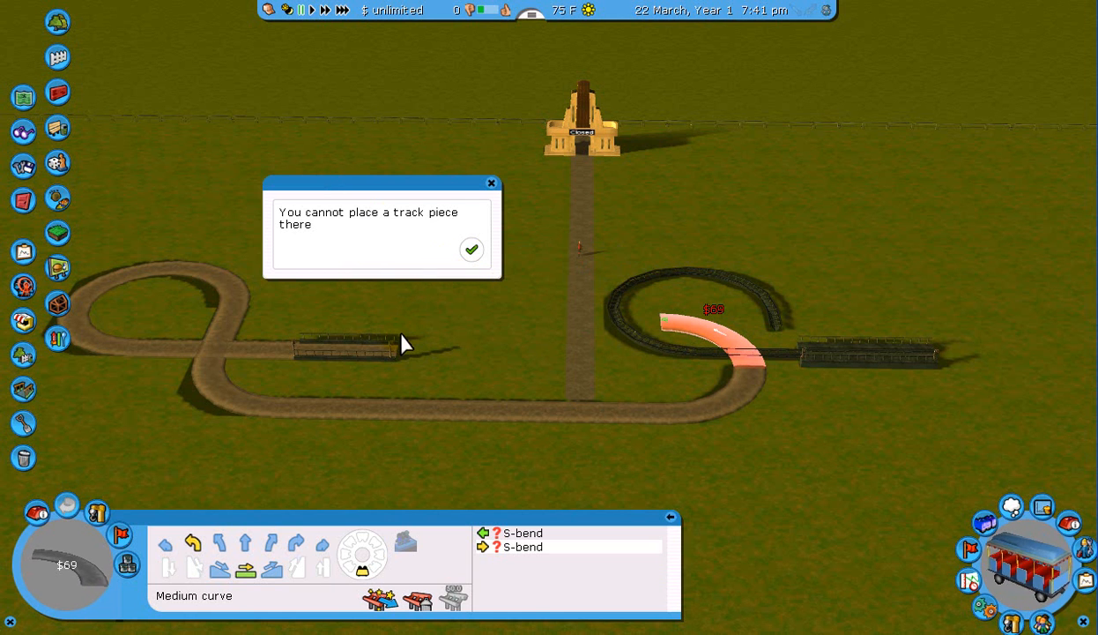
mouse_move(186, 414)
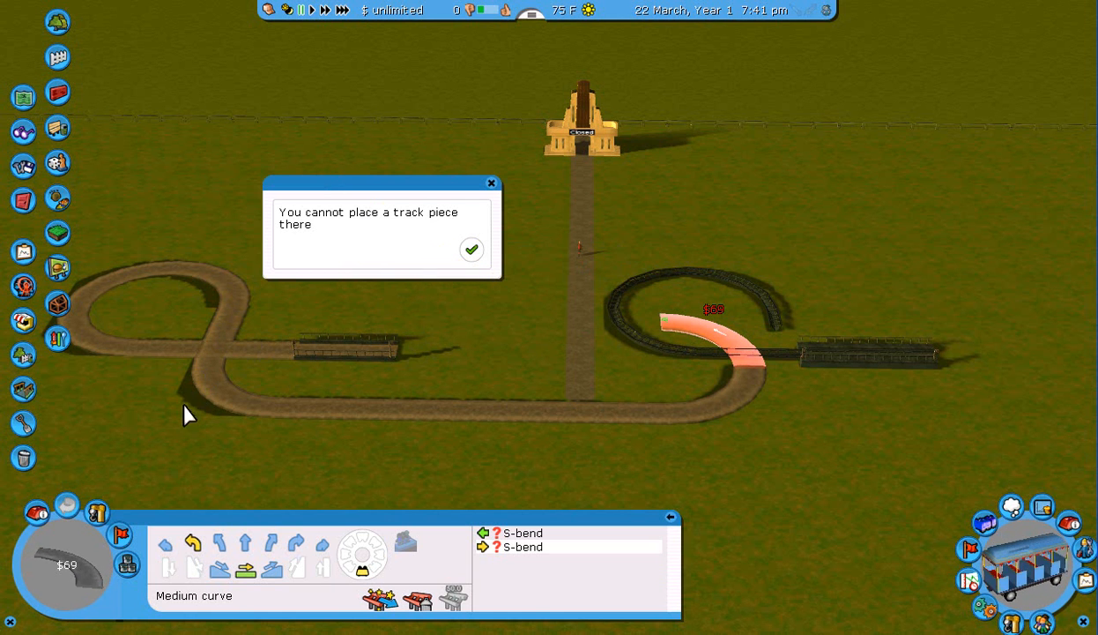
mouse_move(219, 400)
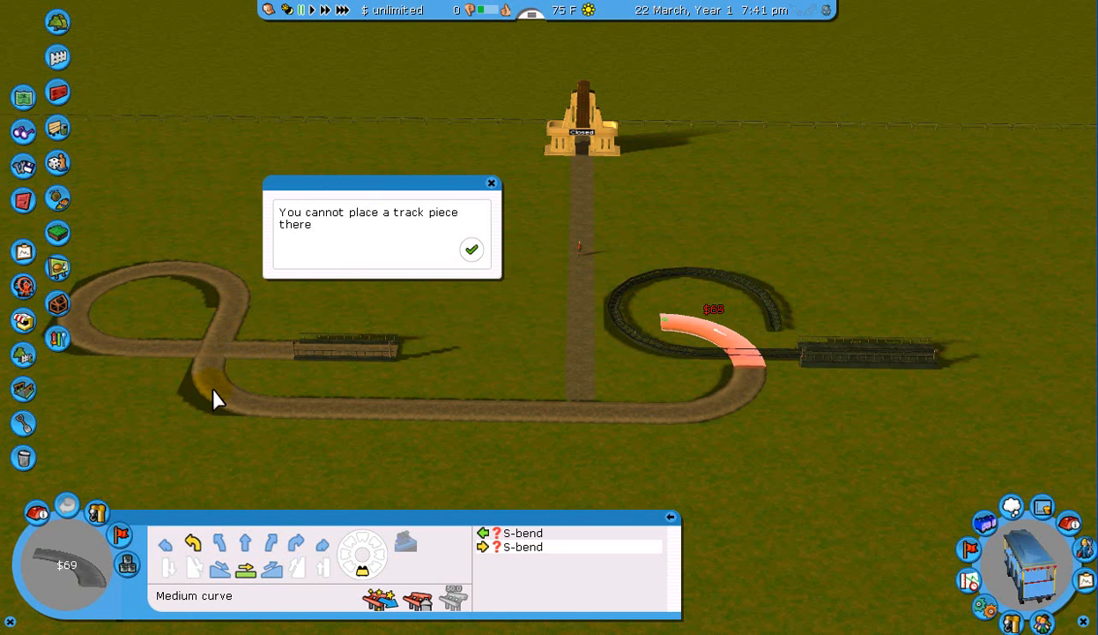
mouse_move(485, 502)
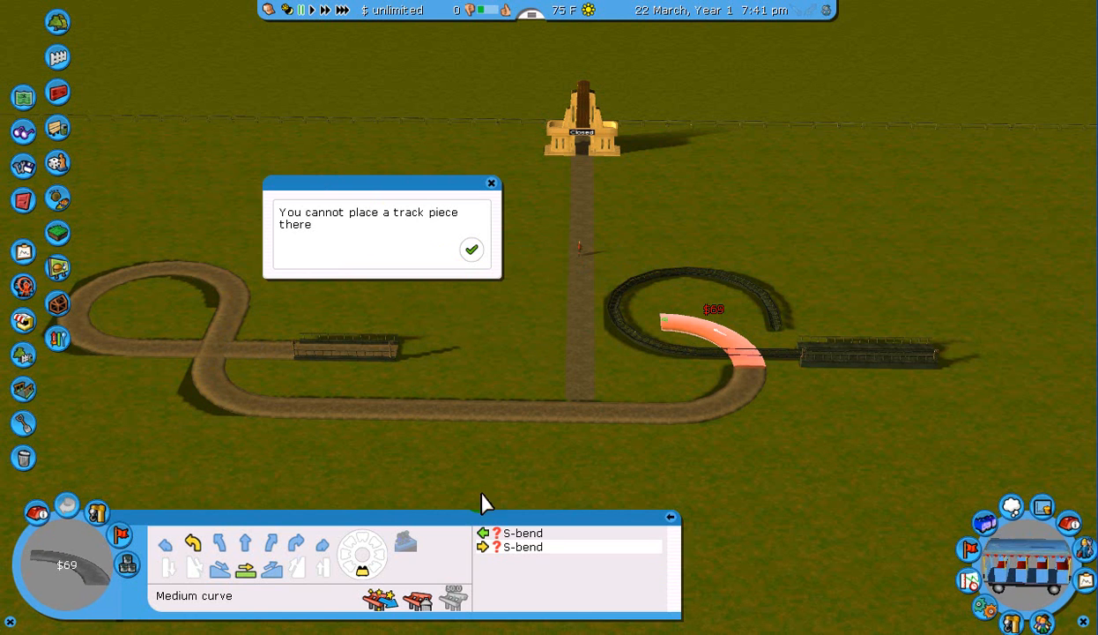
mouse_move(261, 318)
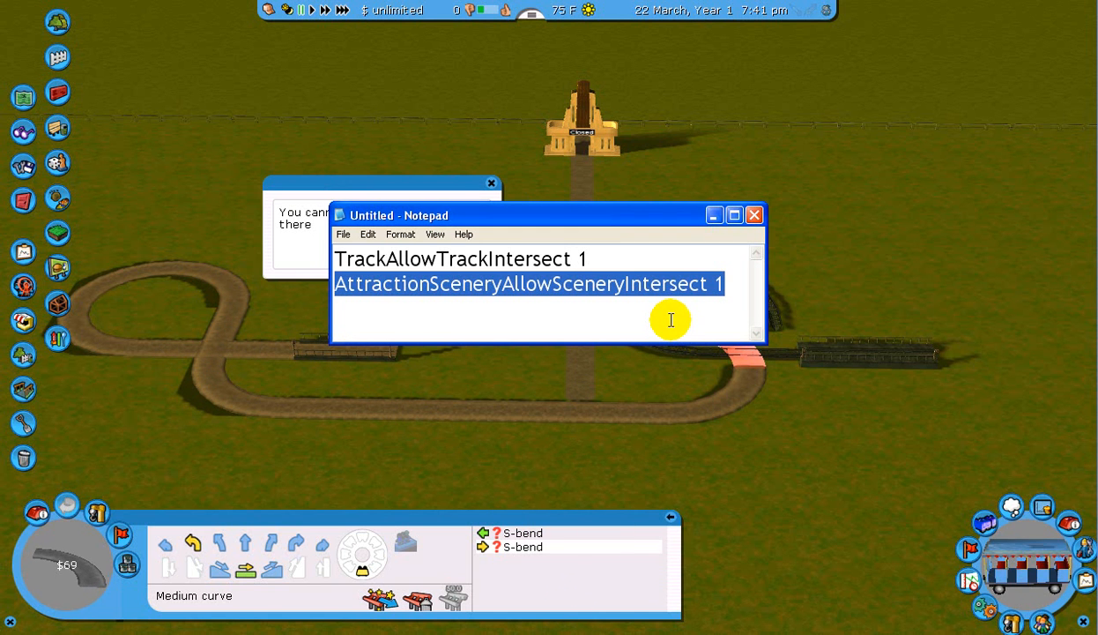
Step: Set AttractionSceneryAllowSceneryIntersect and TrackAllowTrackIntersect cheat lines to value 1 in Notepad
click(728, 284)
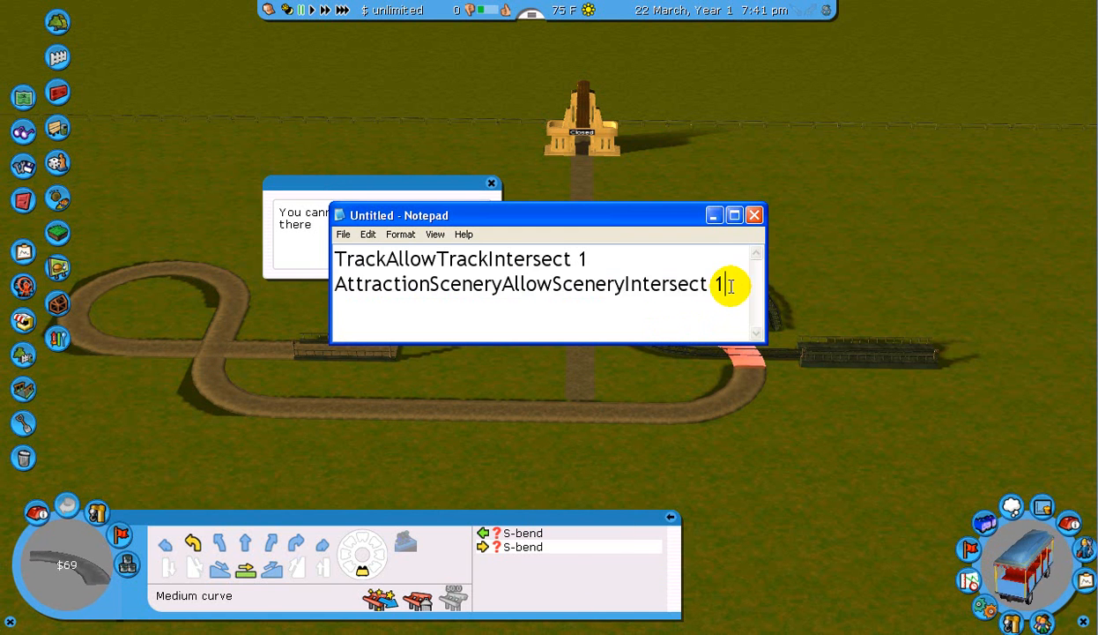
triple_click(520, 283)
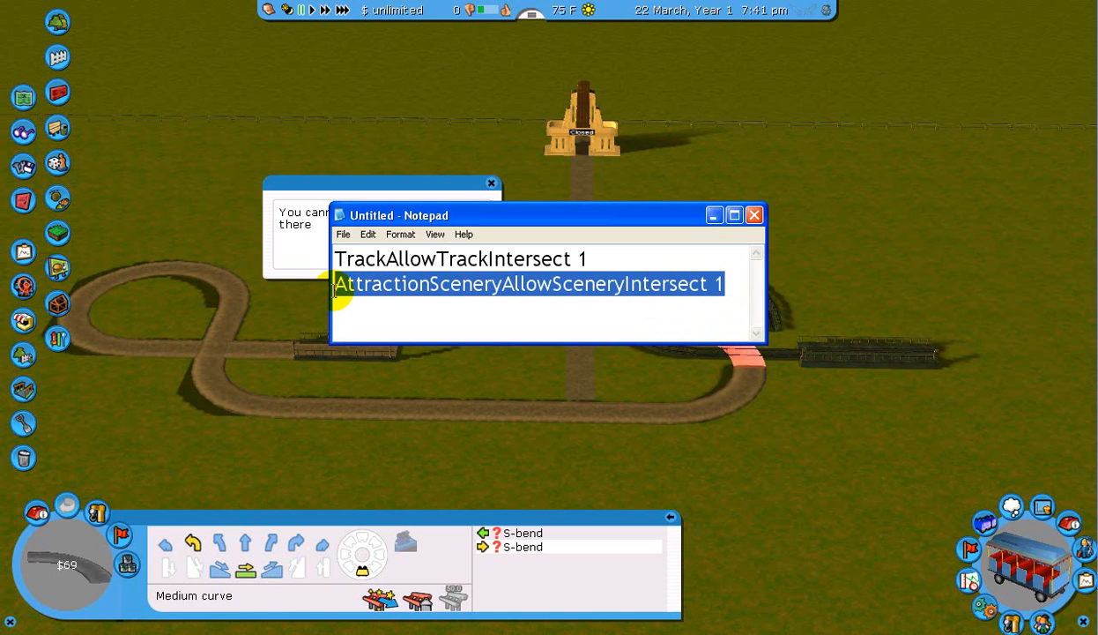
click(483, 318)
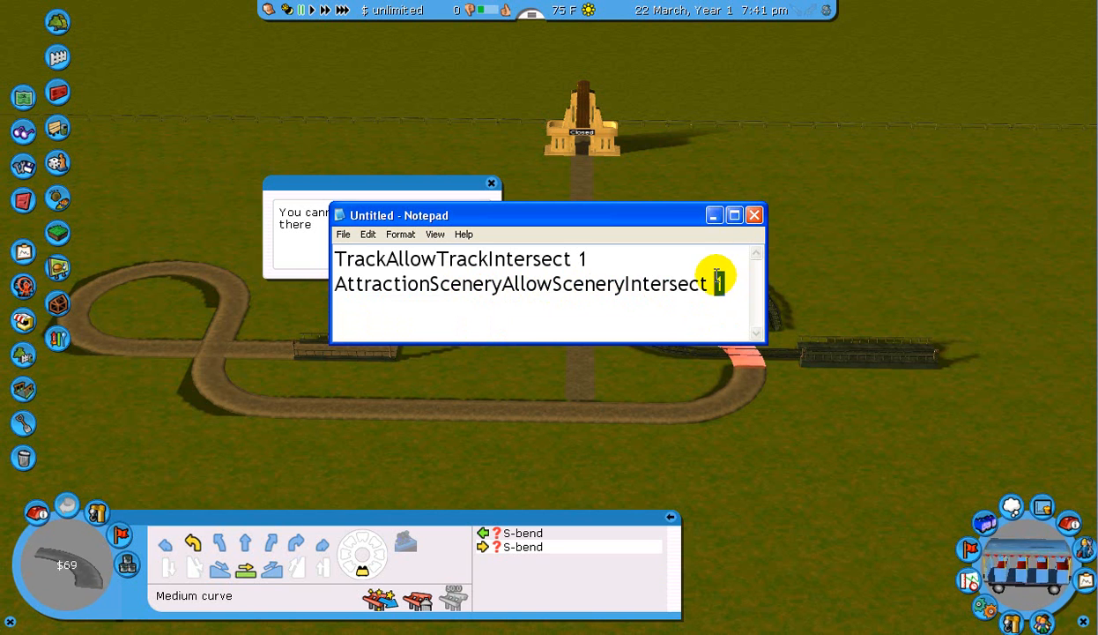
text(1)
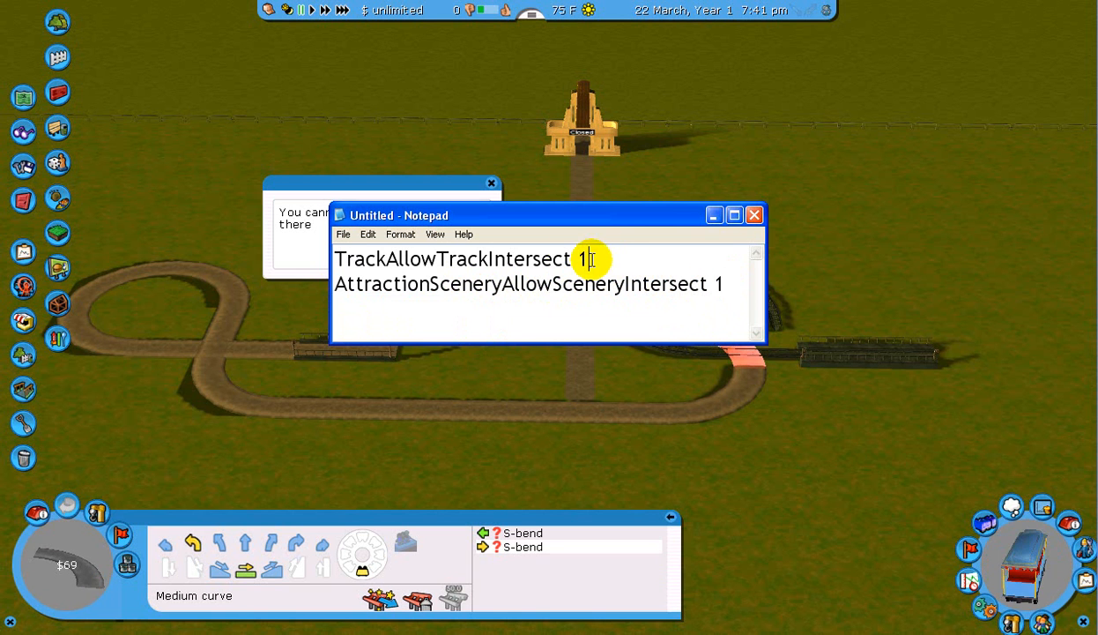
triple_click(458, 257)
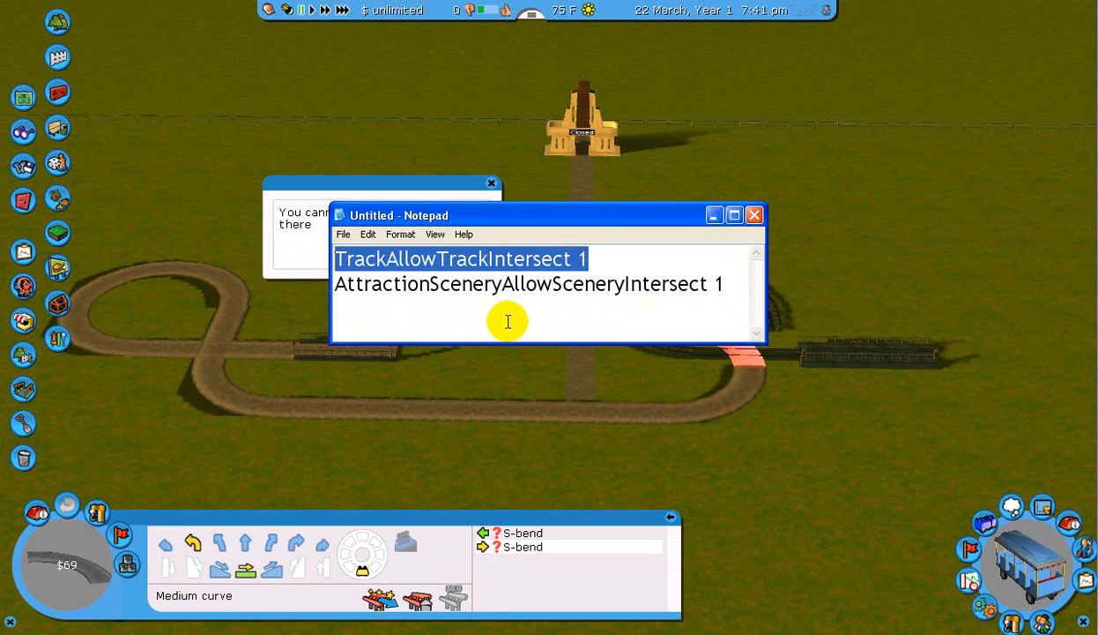
mouse_move(663, 303)
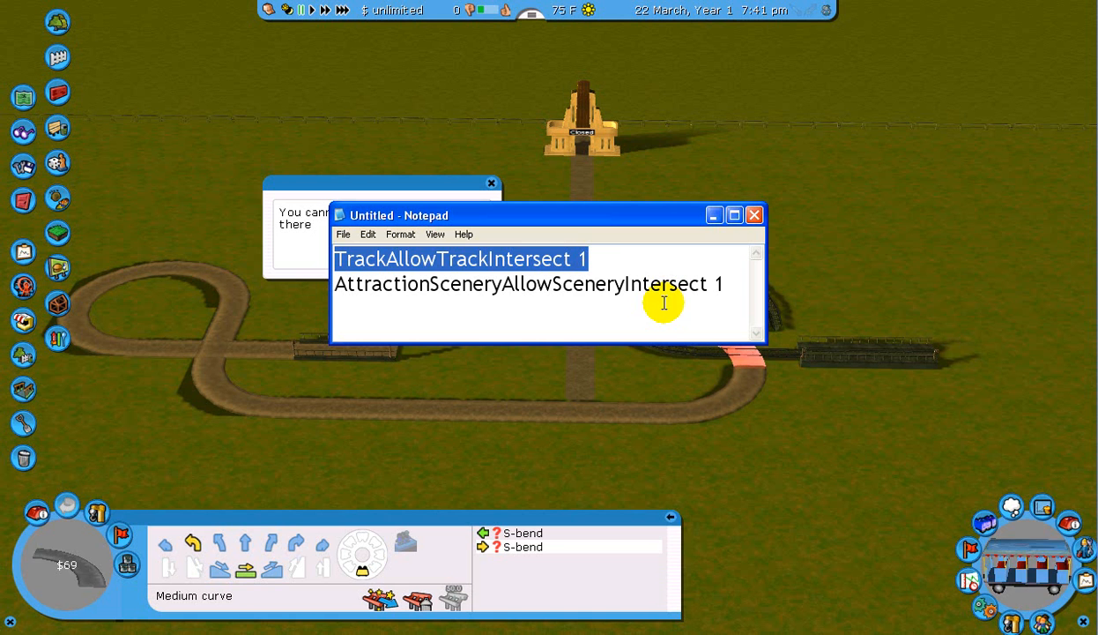
mouse_move(615, 265)
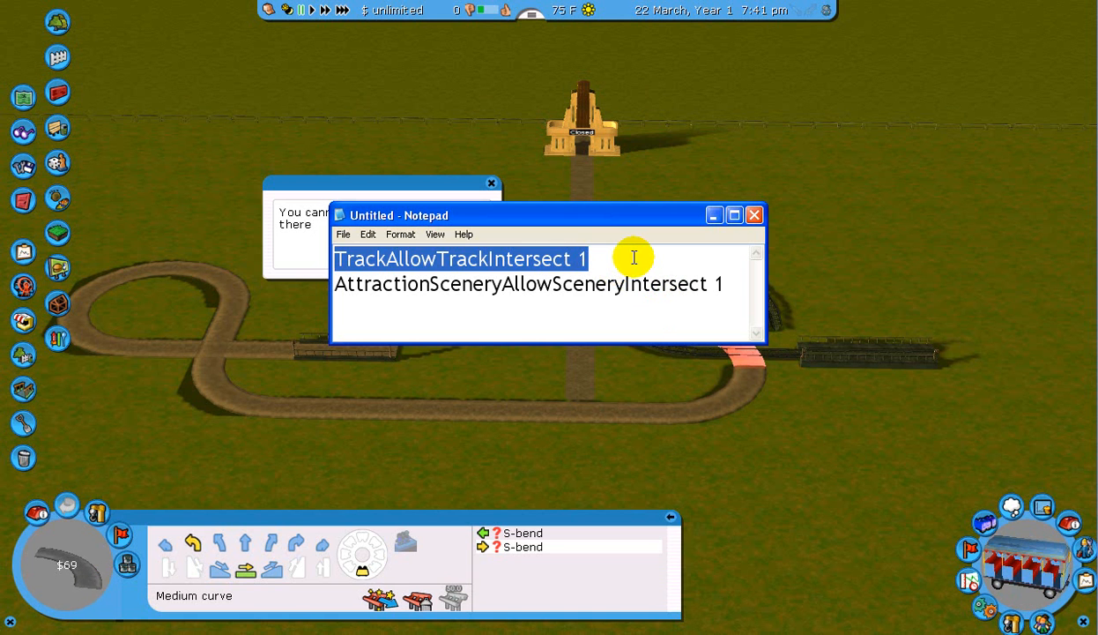
mouse_move(702, 289)
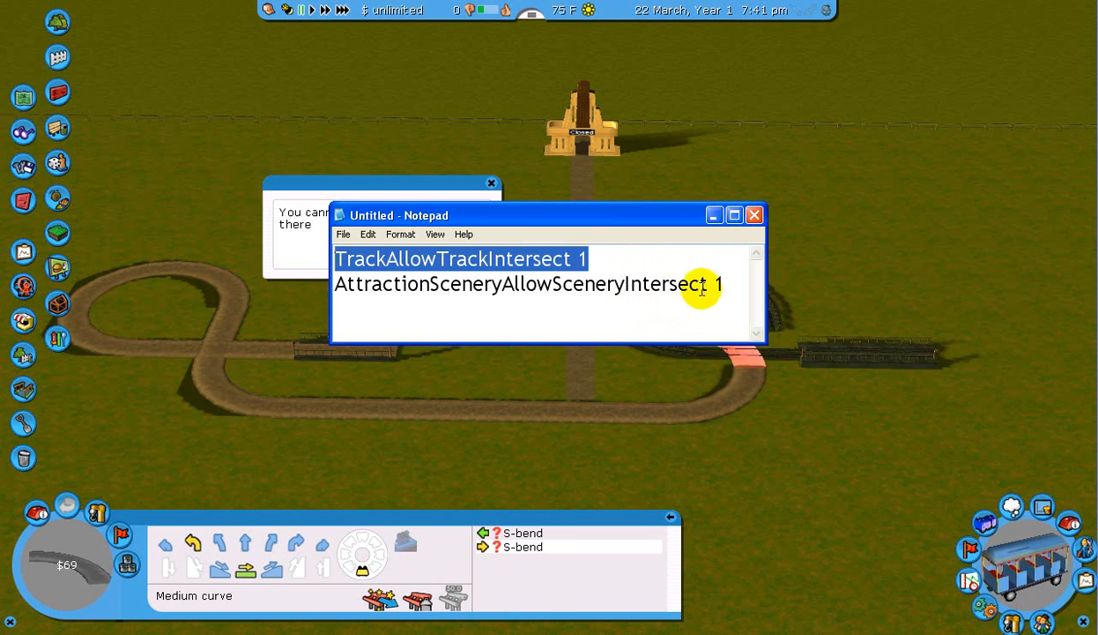
mouse_move(301, 253)
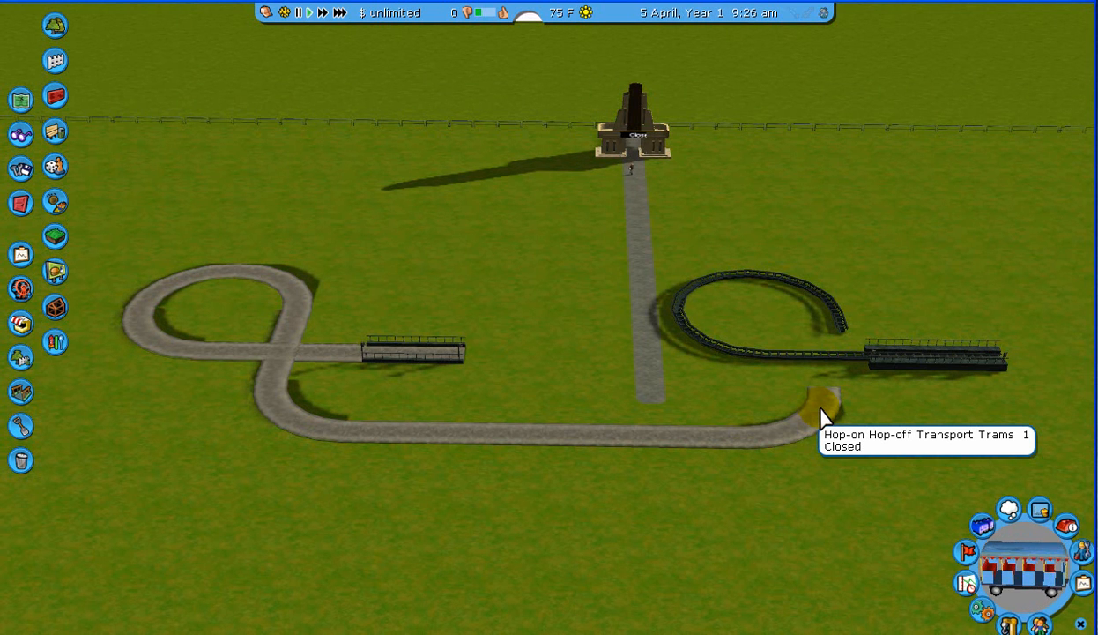
mouse_move(825, 414)
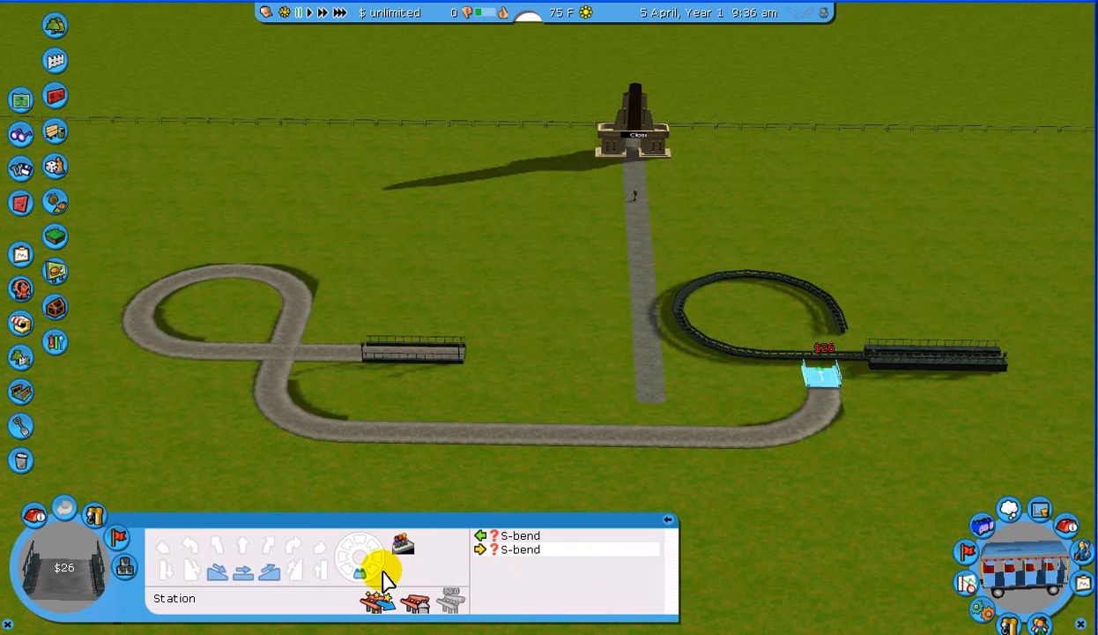
Step: Continue the tram track with gentler curves so it passes up through the coaster loop
click(243, 571)
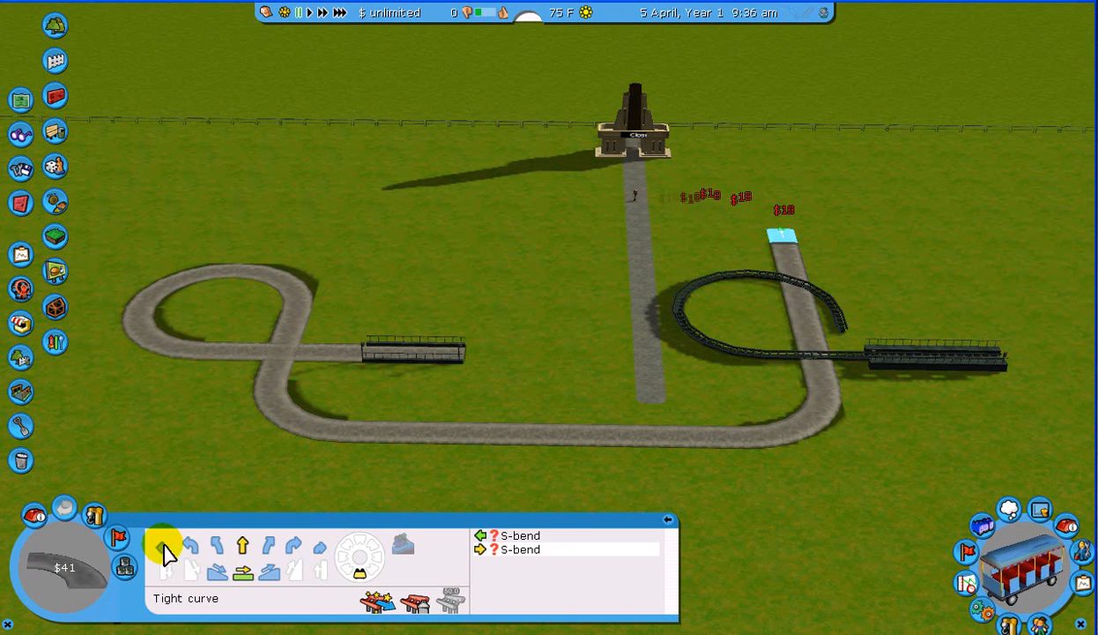
click(215, 545)
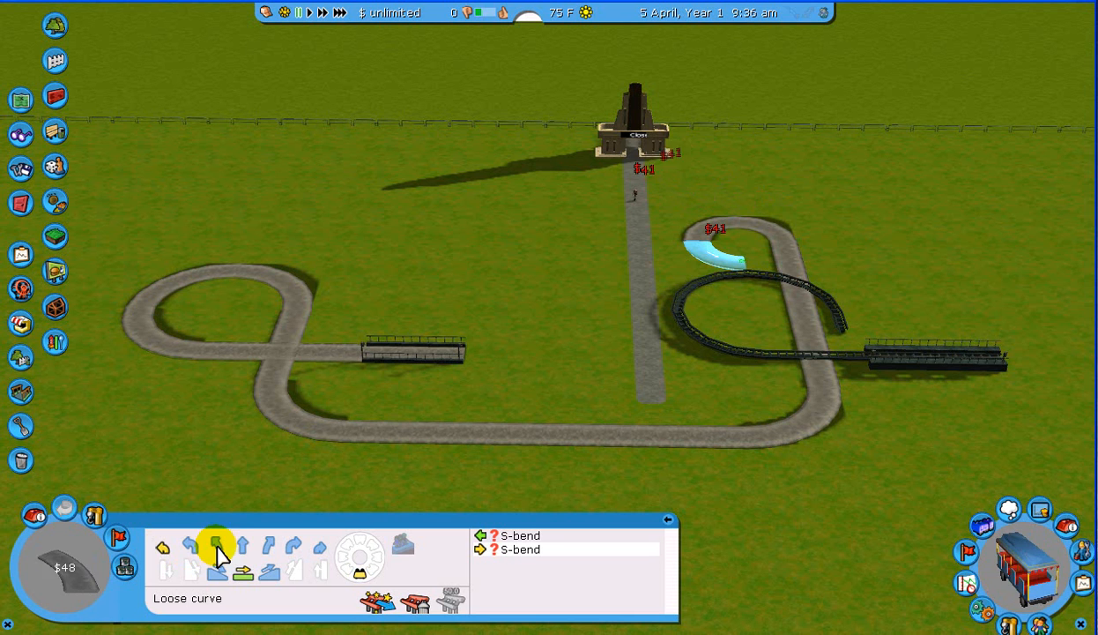
click(244, 545)
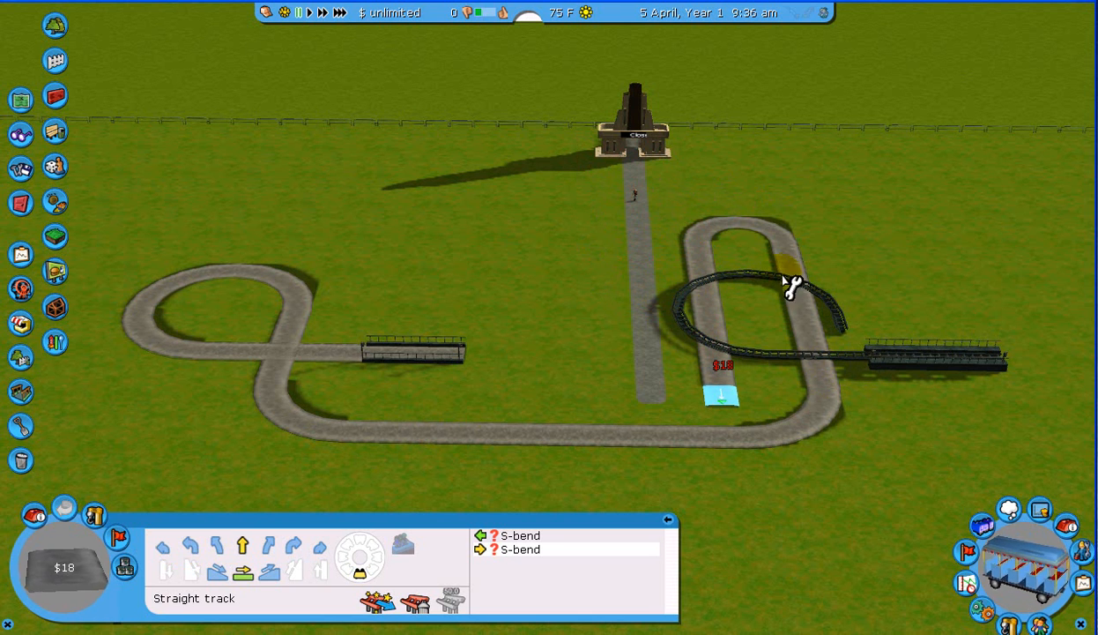
mouse_move(924, 271)
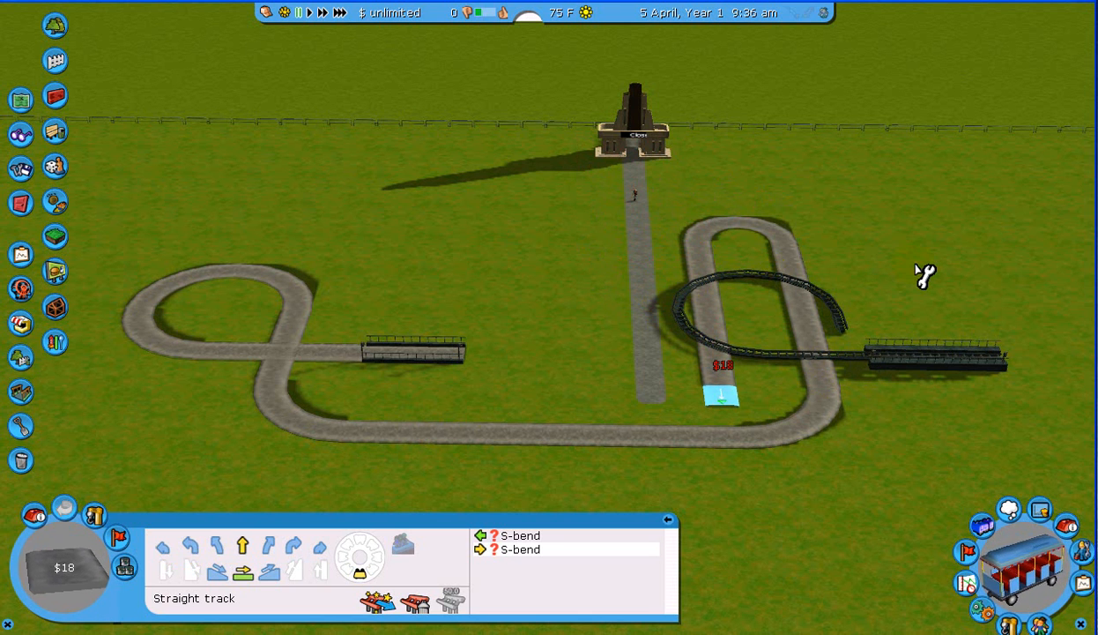
mouse_move(721, 395)
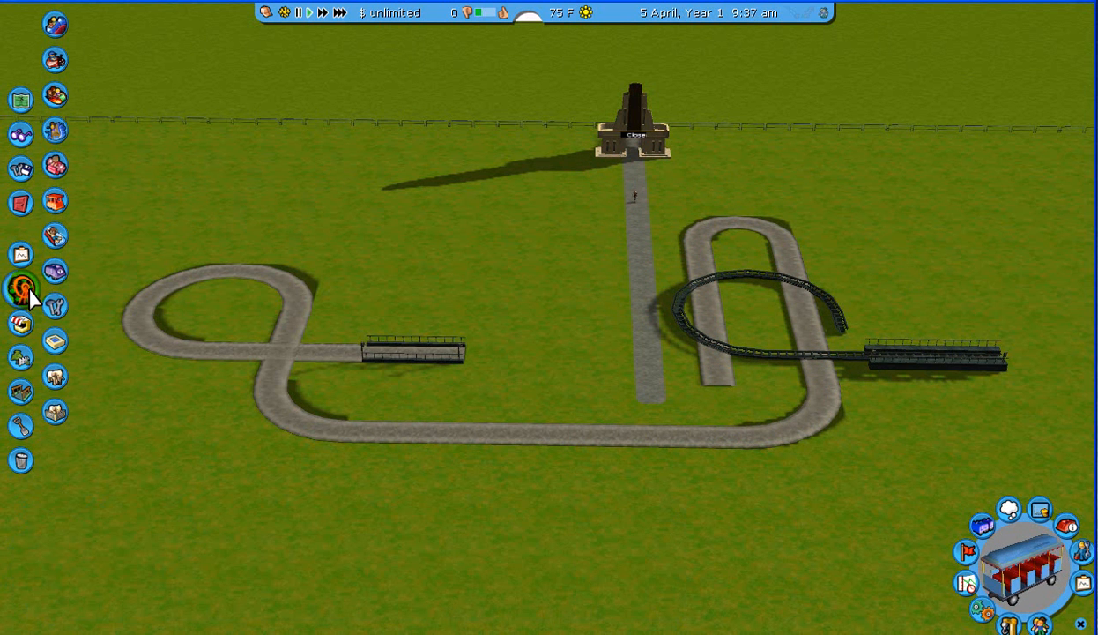
mouse_move(55, 60)
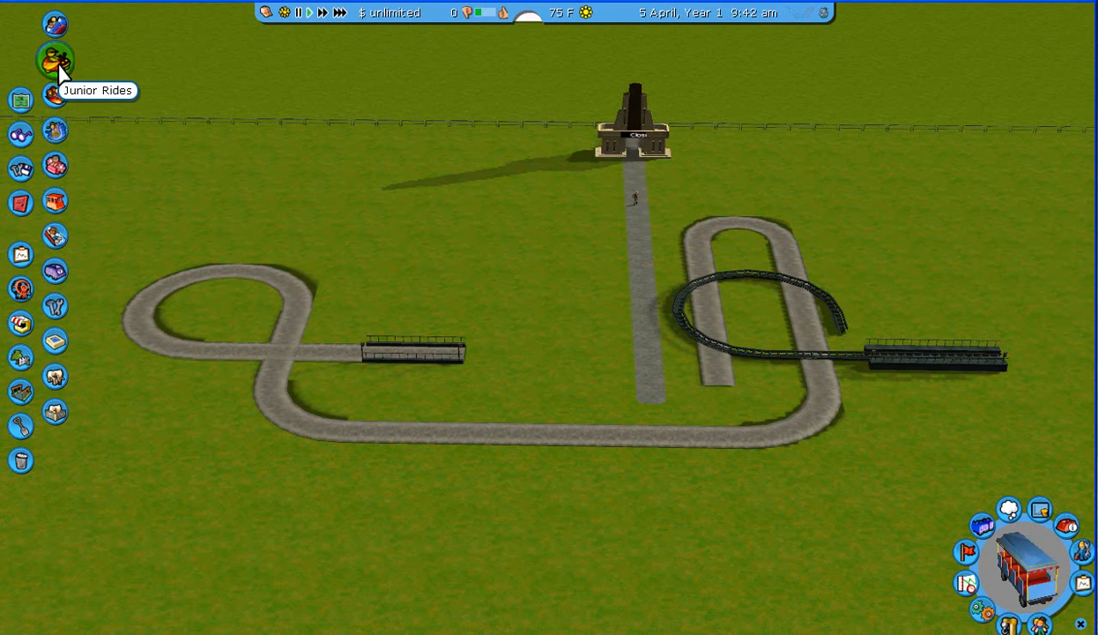
Step: Place a Buffalo Roundabout from Junior Rides over the lower stretch of the tram track
click(55, 60)
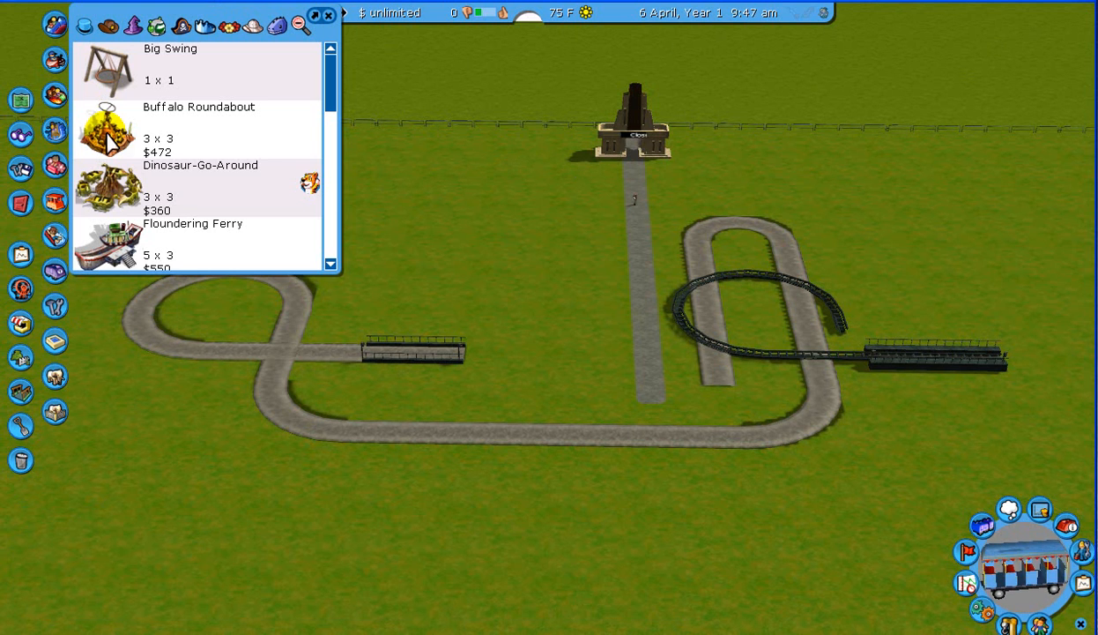
click(106, 127)
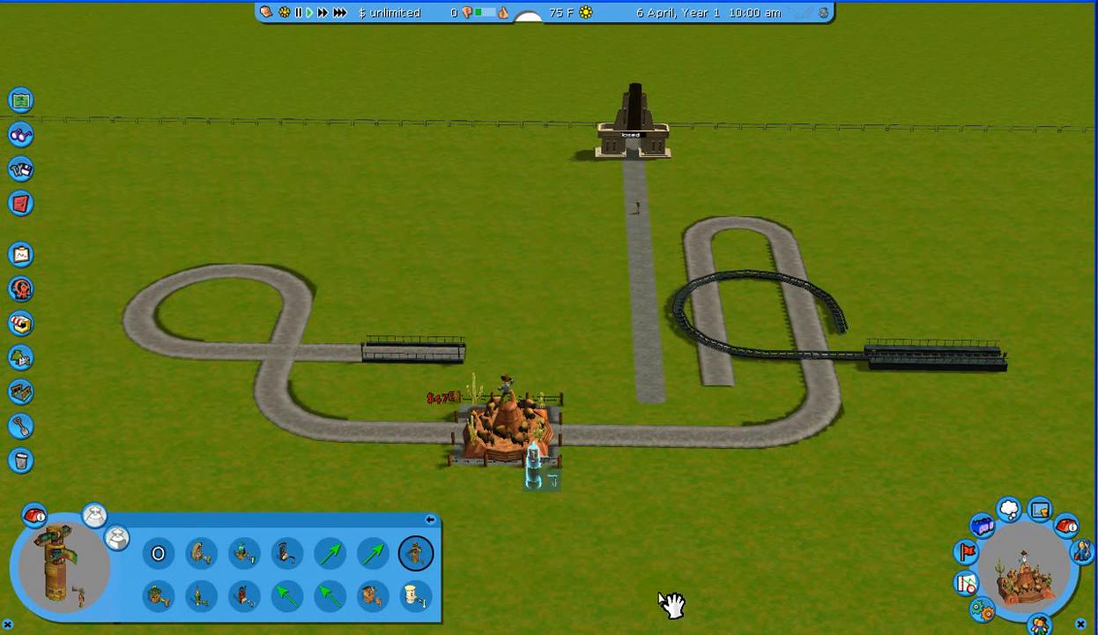
click(430, 518)
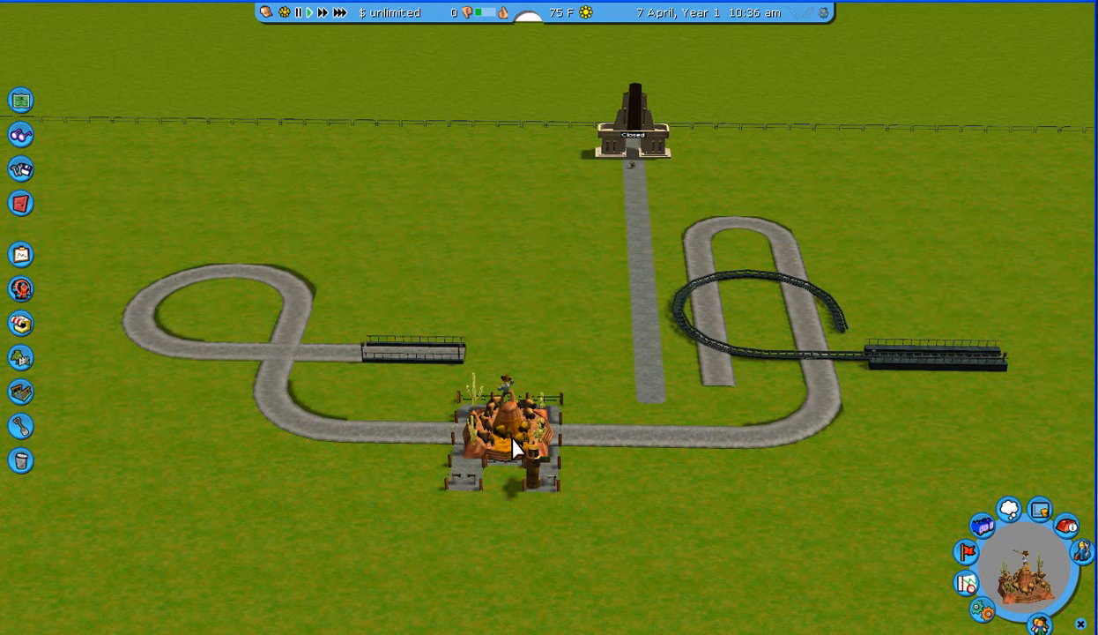
mouse_move(526, 515)
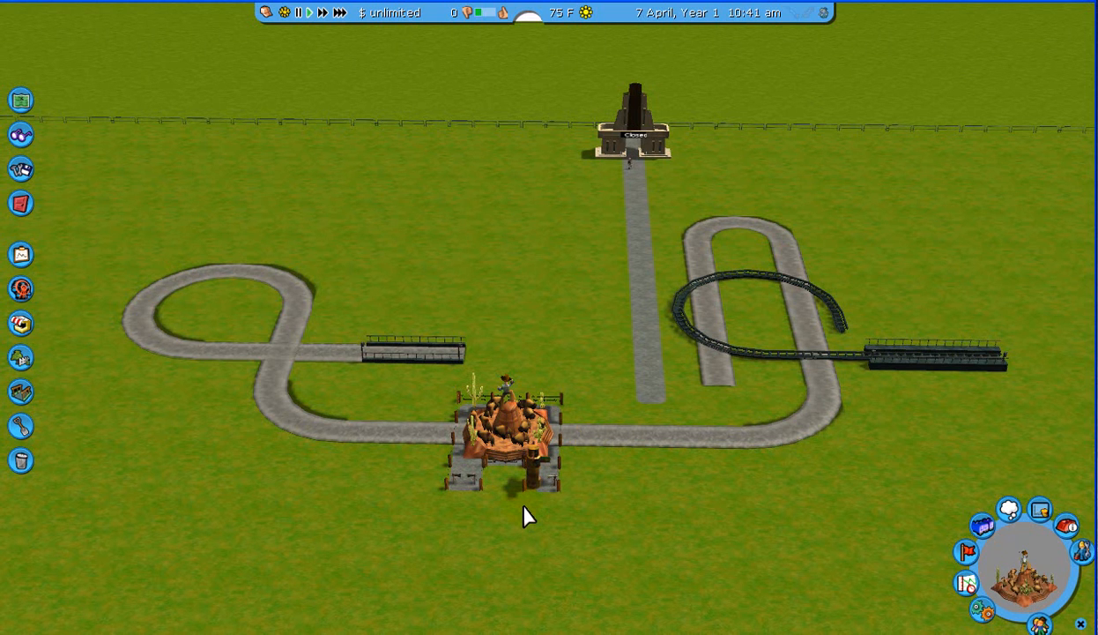
mouse_move(85, 191)
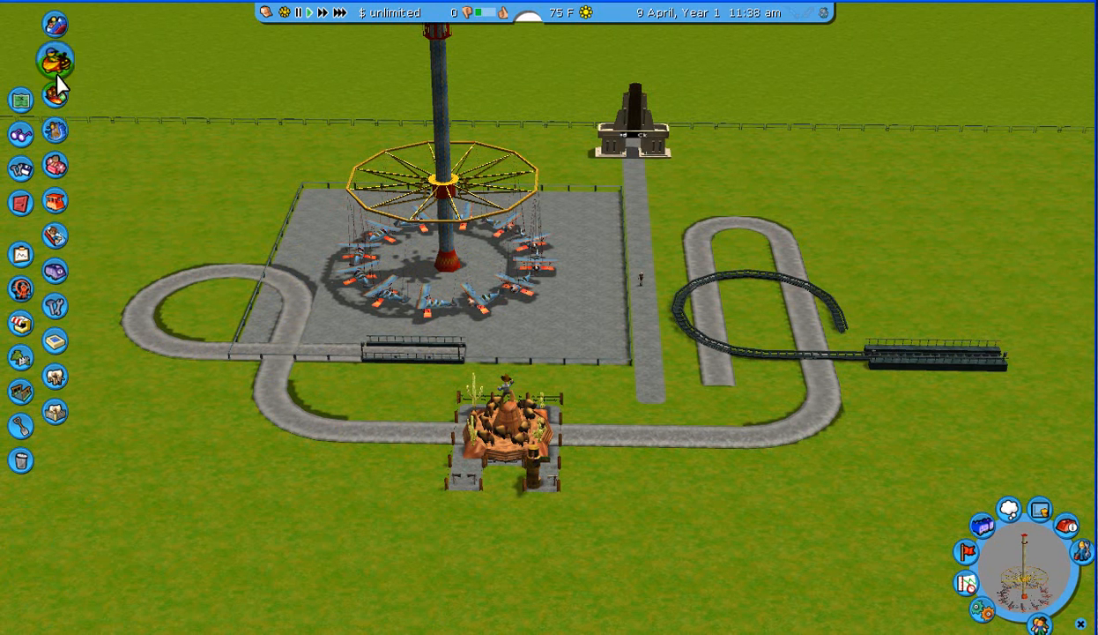
Step: Place the tall swing ride from Junior Rides inside the tram track's left loop
click(503, 432)
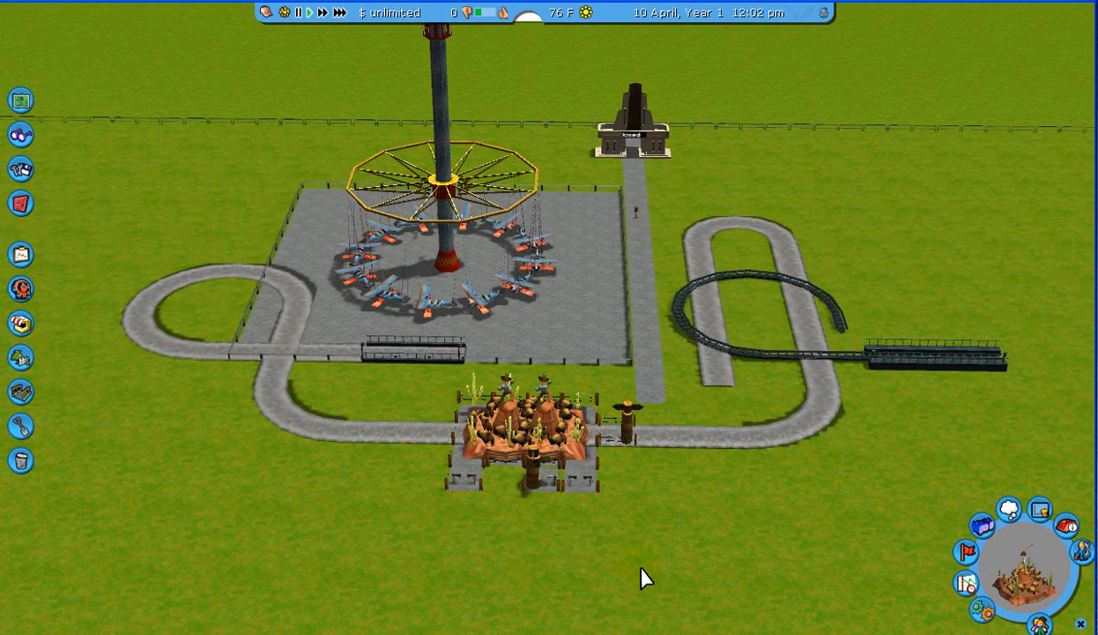
mouse_move(613, 483)
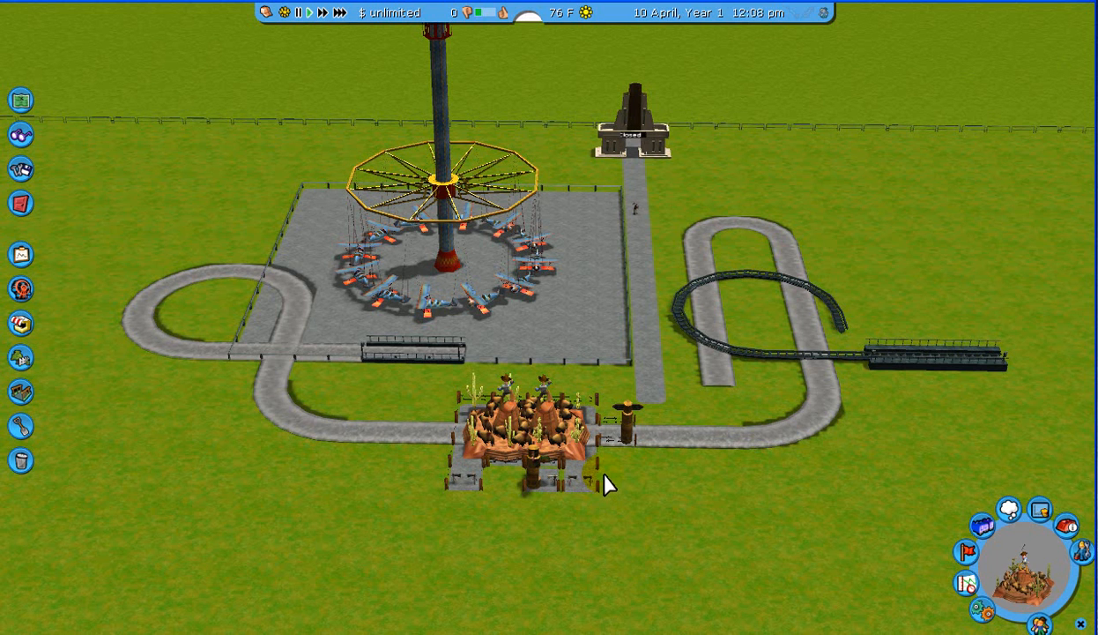
mouse_move(194, 501)
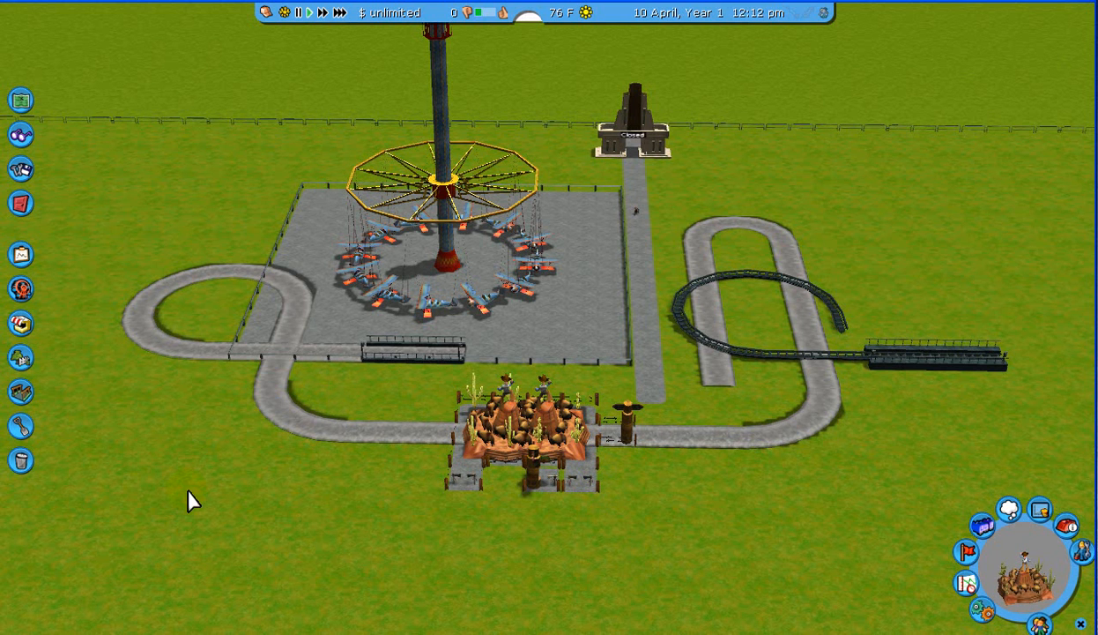